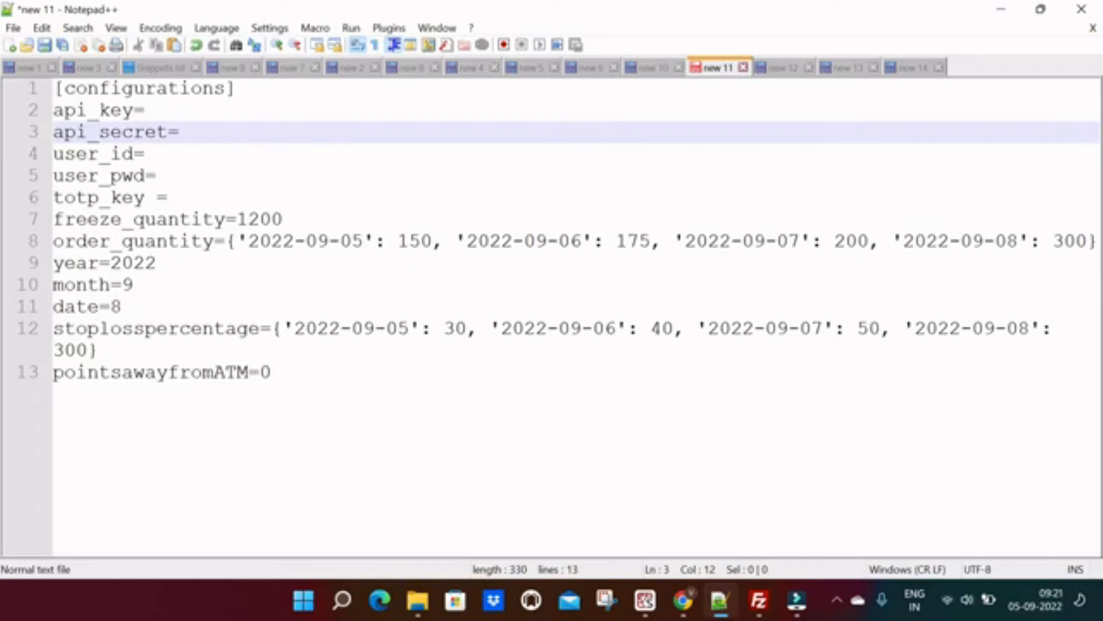
# Point out the api_secret, year=2022 and 175 order quantity settings in the configuration.
pyautogui.click(98, 262)
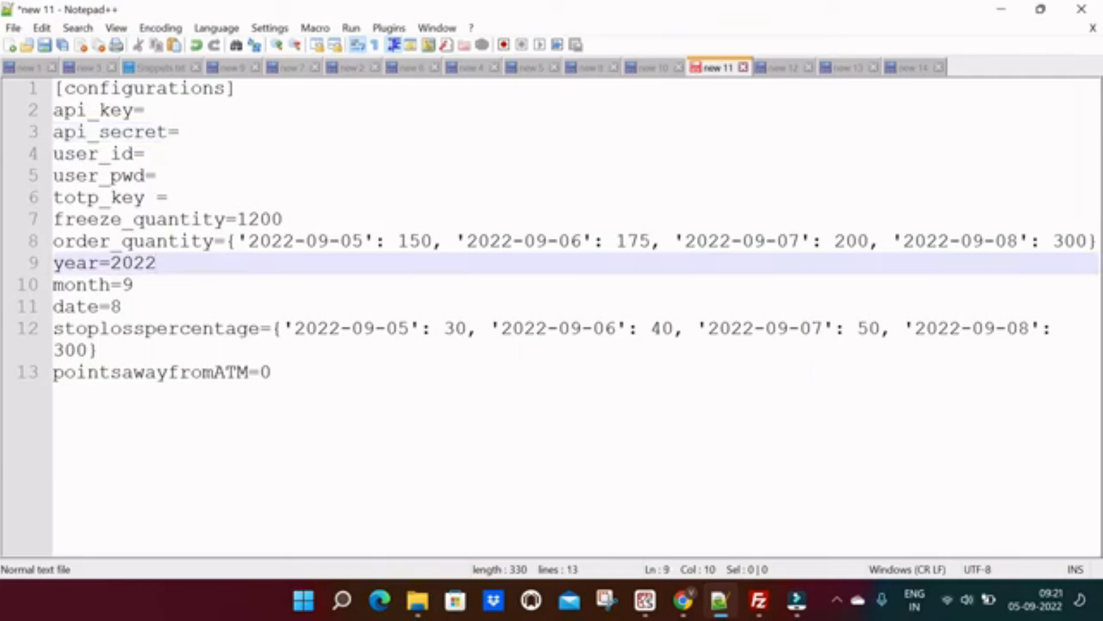
pyautogui.click(267, 241)
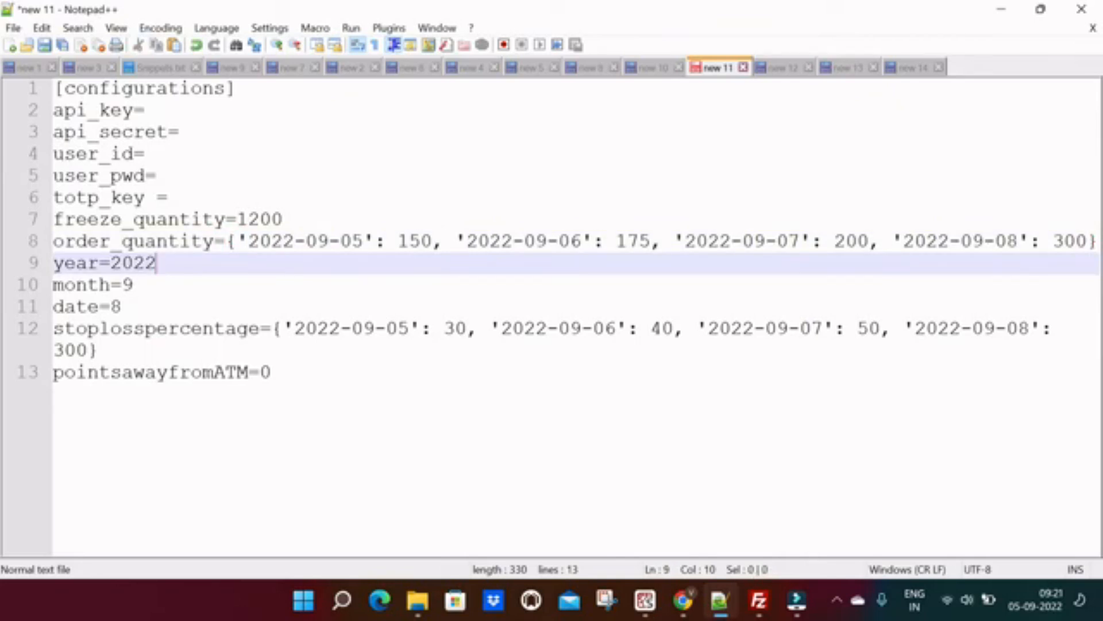
pyautogui.doubleClick(631, 241)
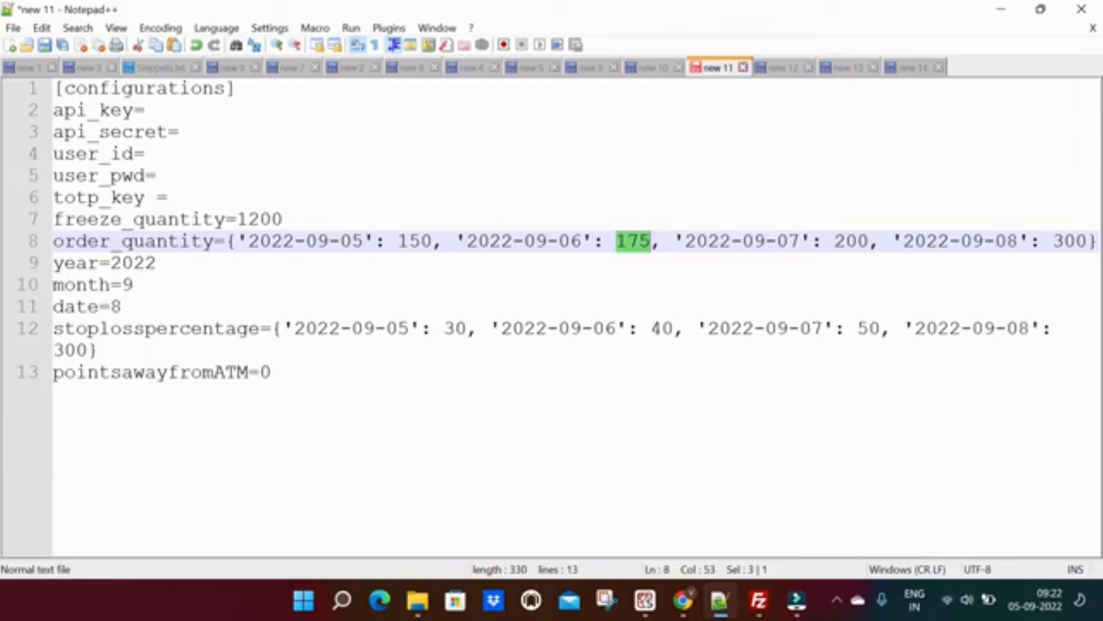
pyautogui.doubleClick(850, 240)
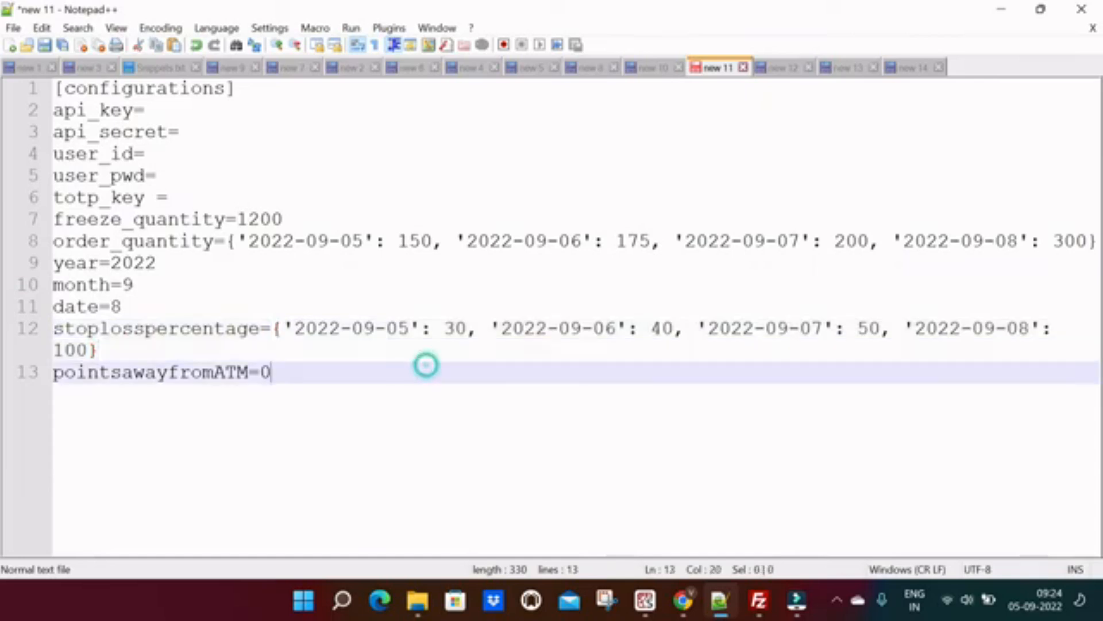
# Review the stop-loss percentages, including 30 and 50, and show the 'new 10' cron lines.
pyautogui.doubleClick(453, 329)
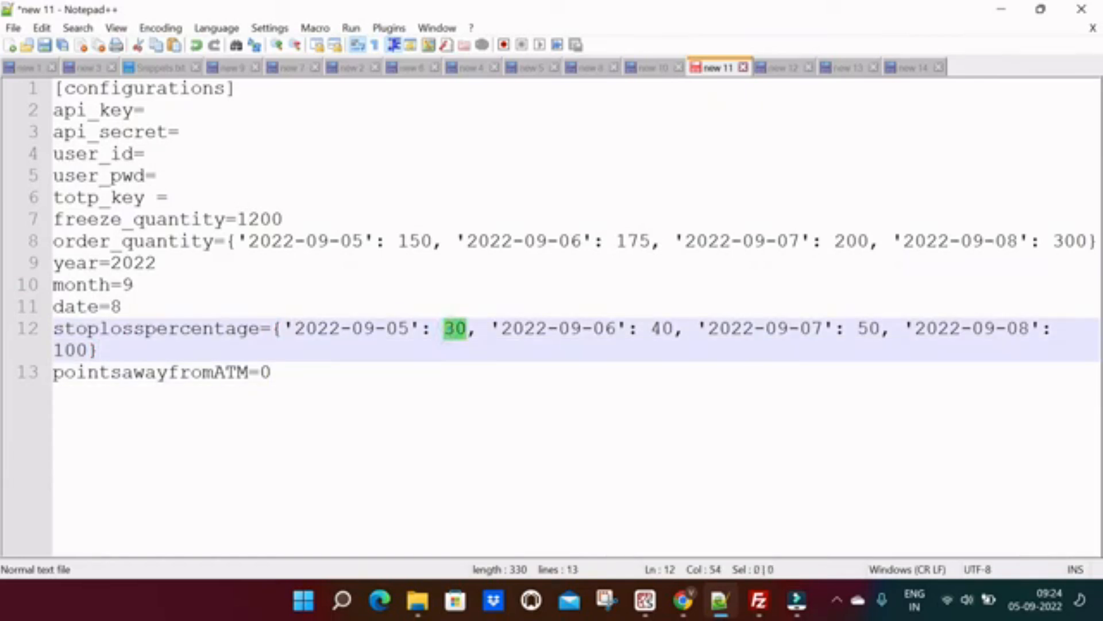
pyautogui.doubleClick(868, 329)
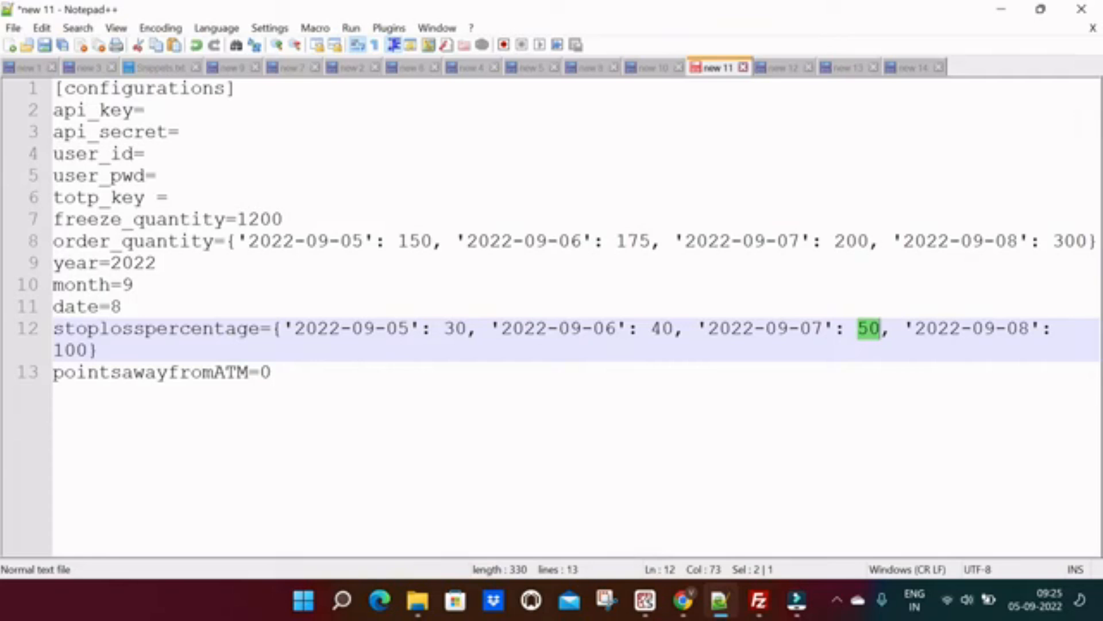
pyautogui.click(652, 66)
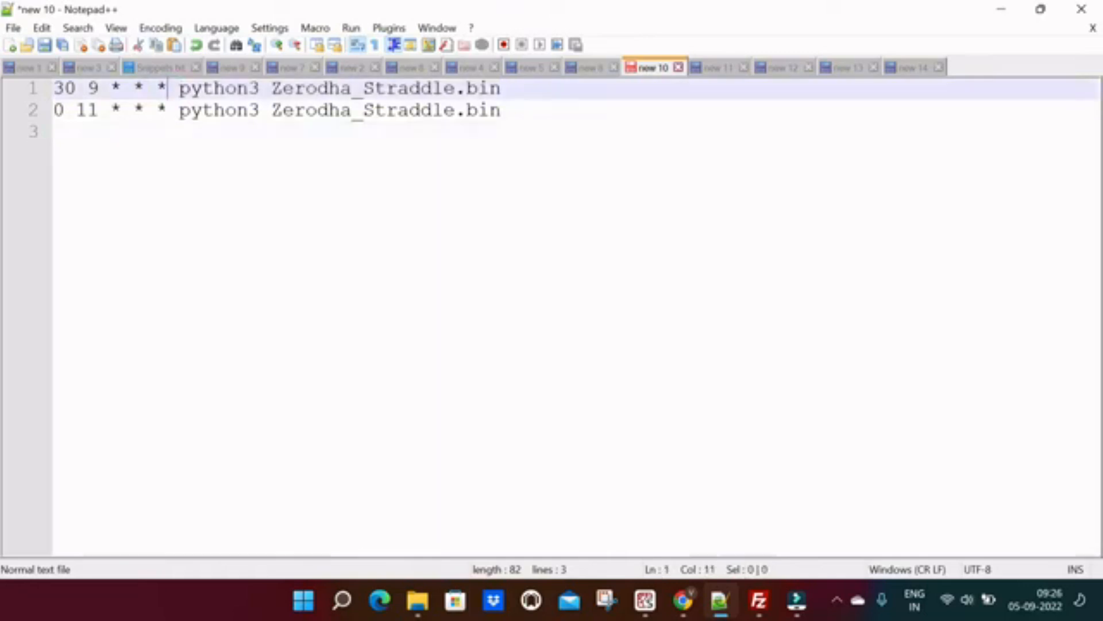
pyautogui.click(70, 111)
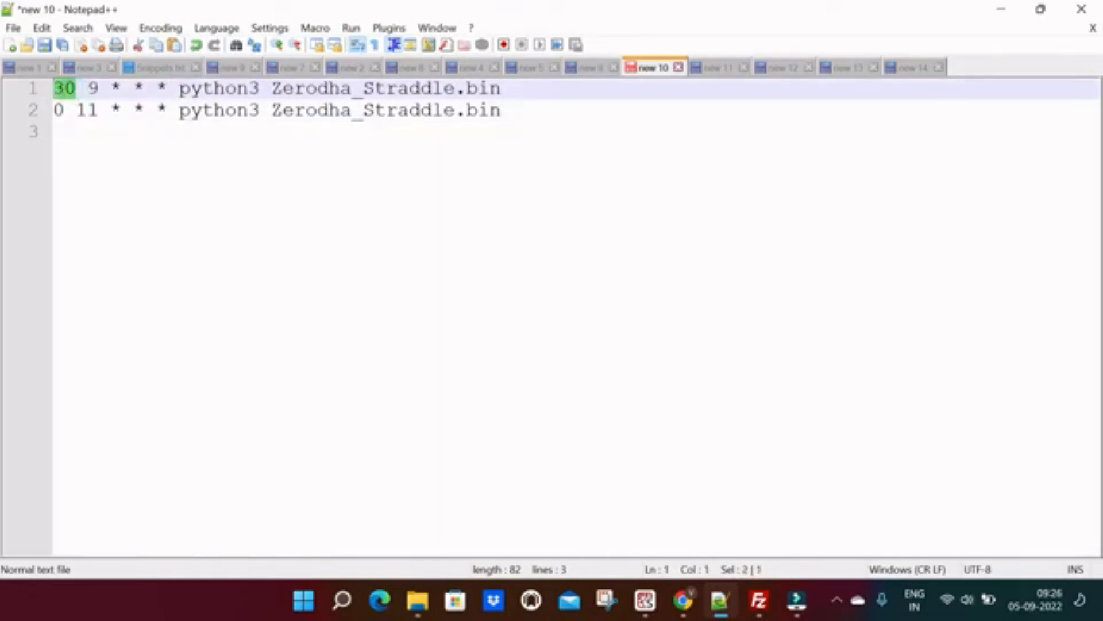
pyautogui.click(92, 88)
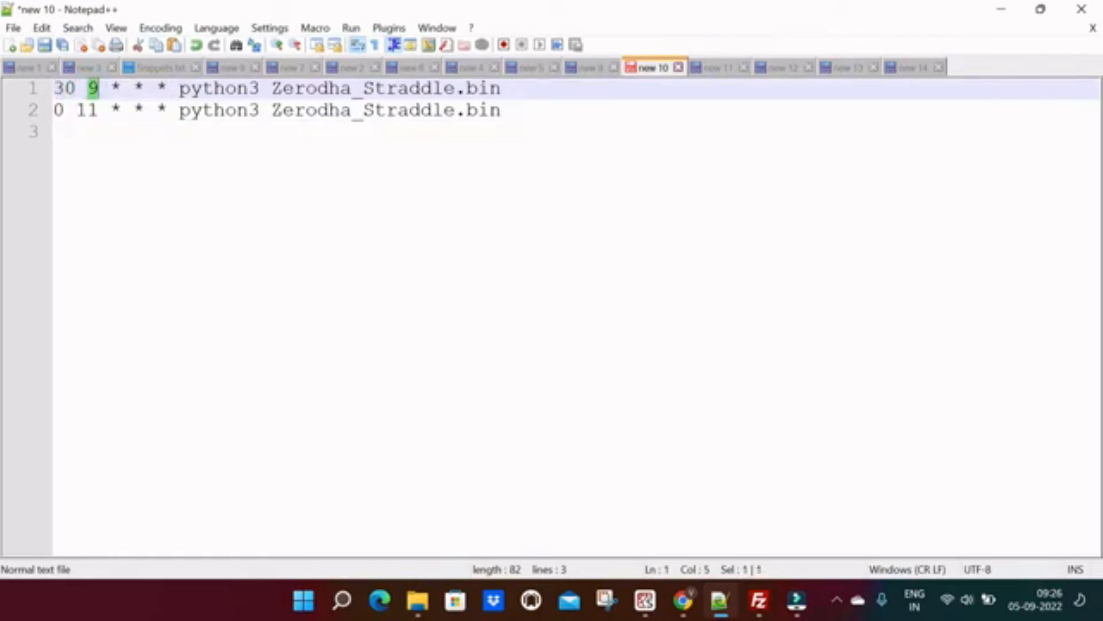
pyautogui.click(116, 88)
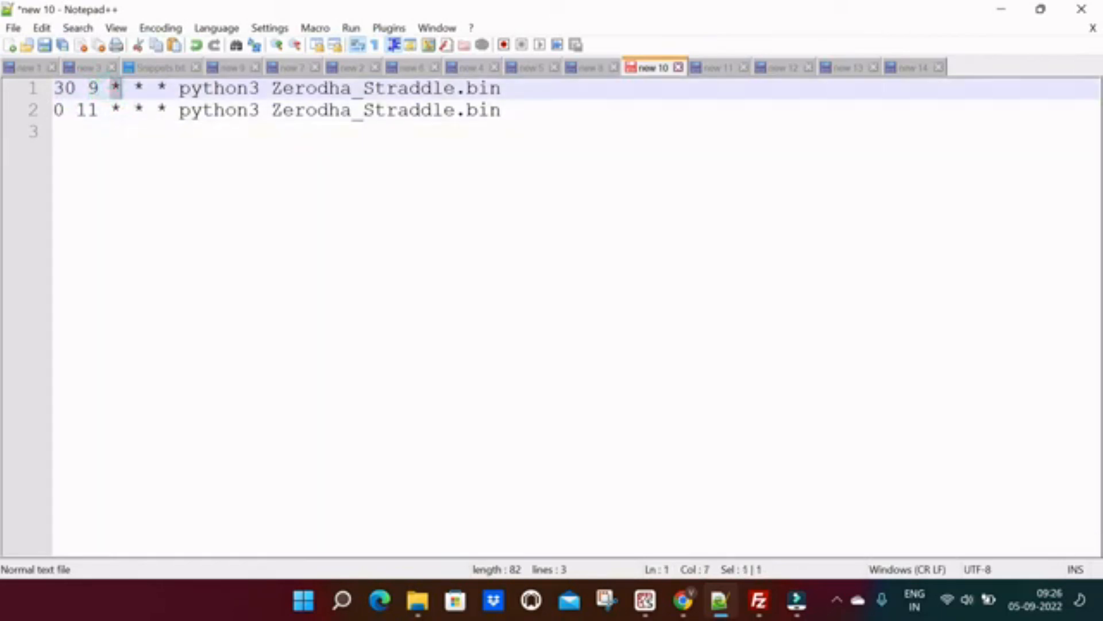
pyautogui.moveTo(1035, 606)
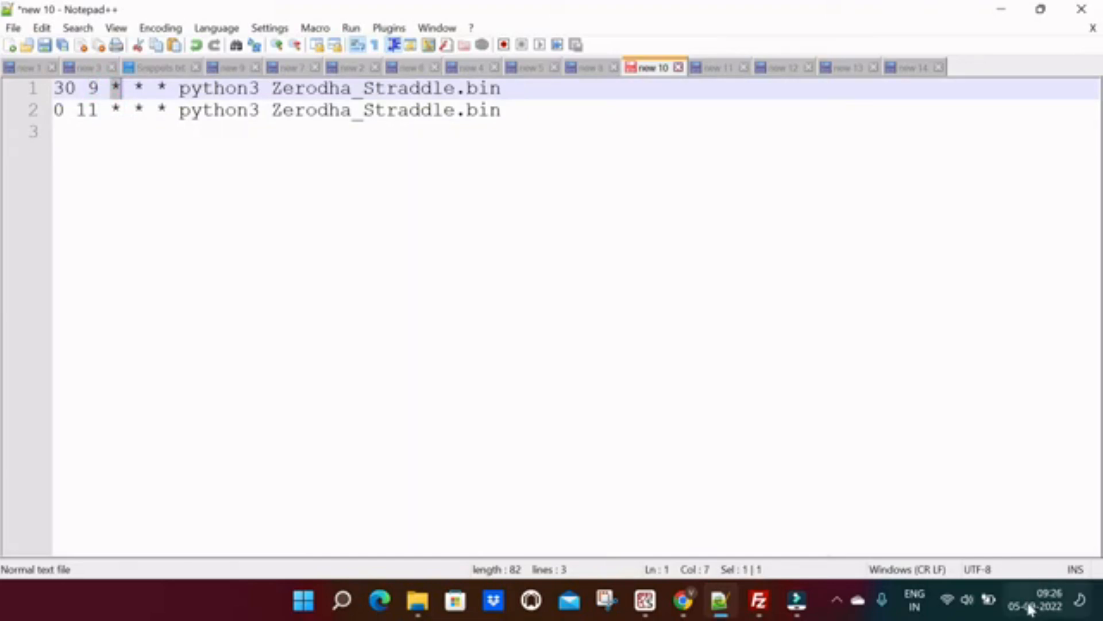
pyautogui.click(1034, 606)
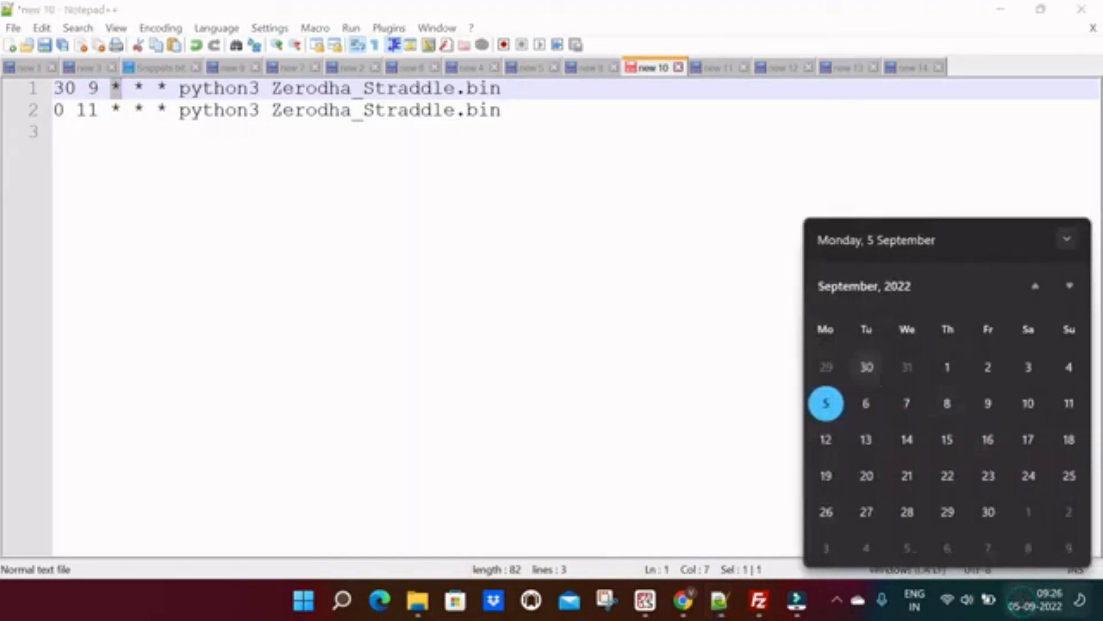
pyautogui.moveTo(915, 463)
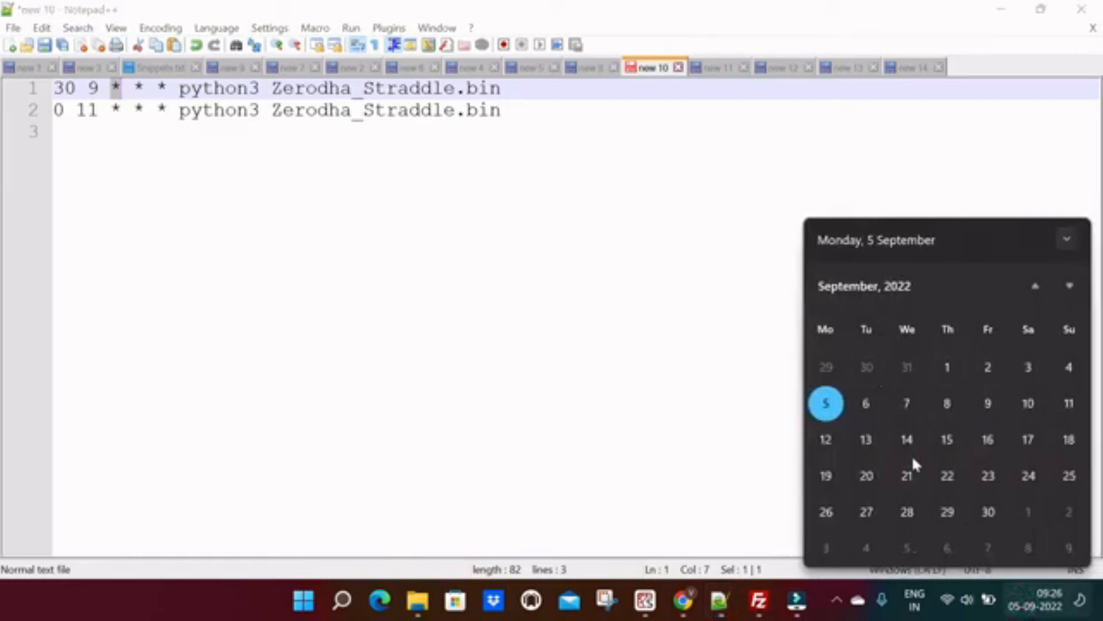
pyautogui.click(200, 207)
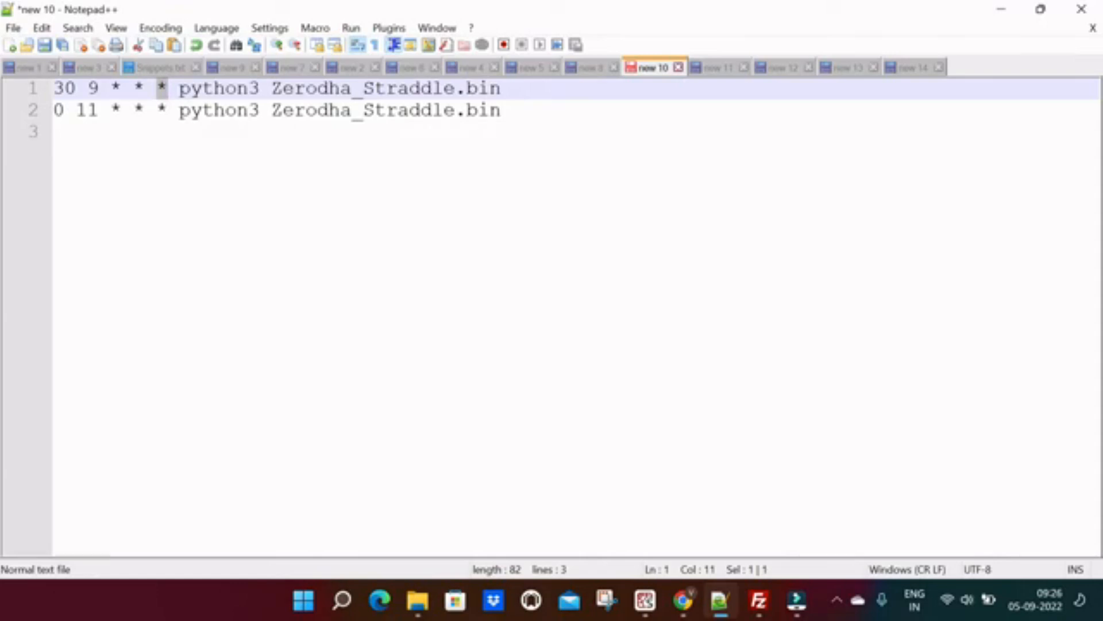
pyautogui.click(116, 88)
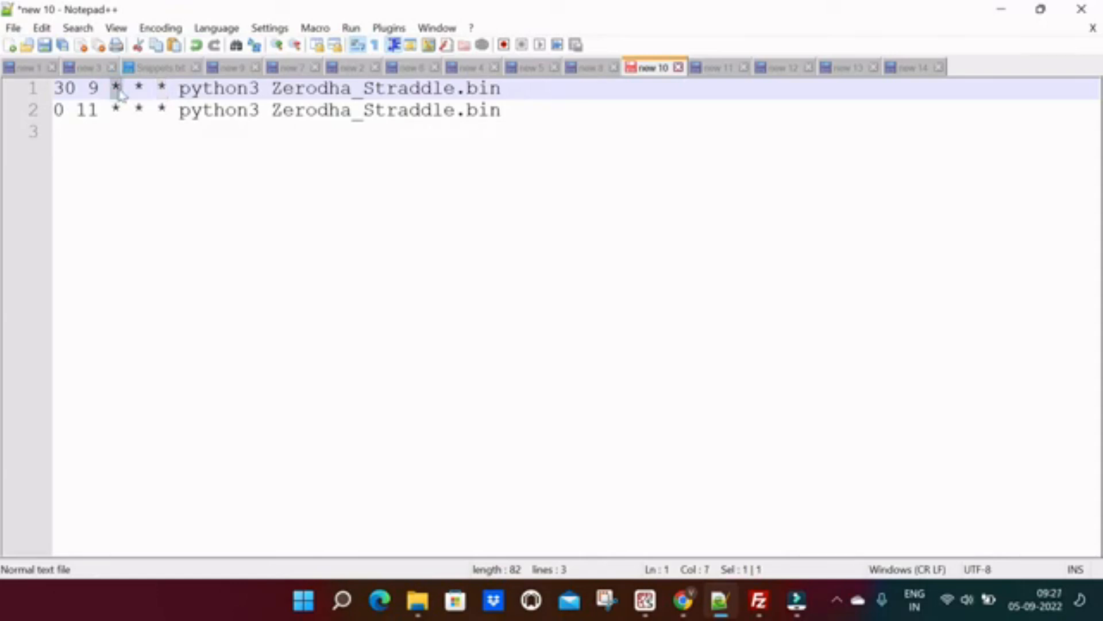
pyautogui.click(120, 110)
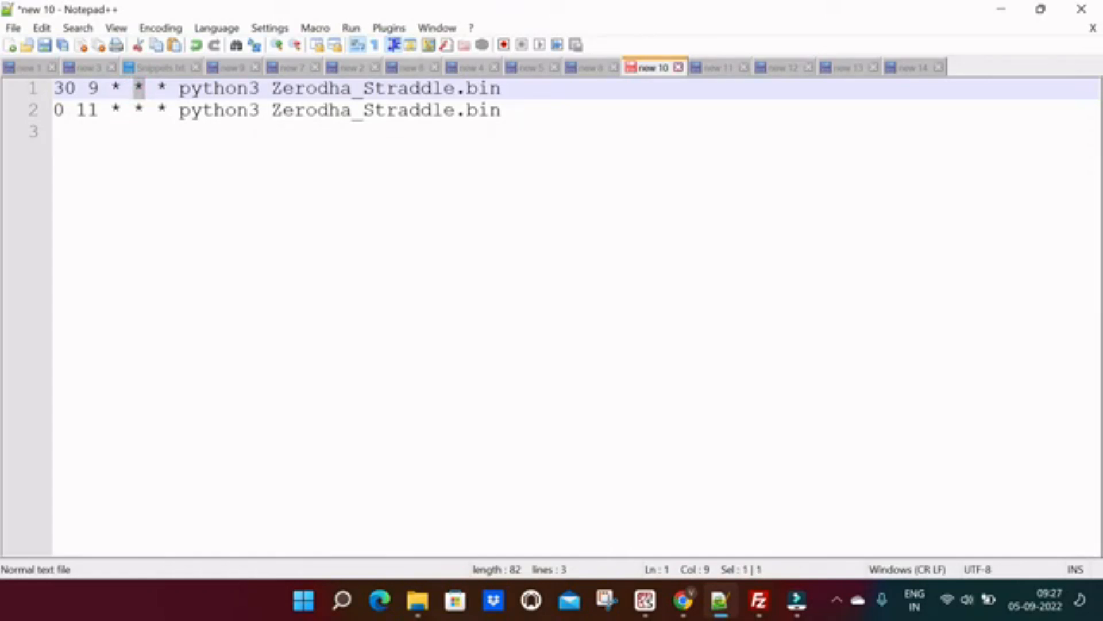
pyautogui.click(161, 88)
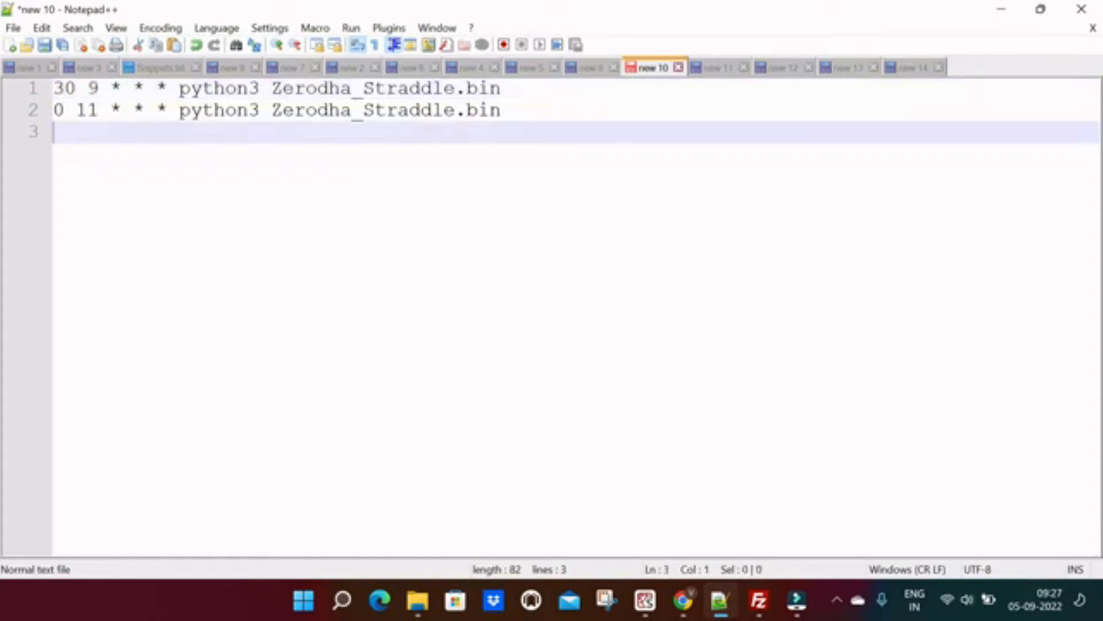
pyautogui.doubleClick(92, 88)
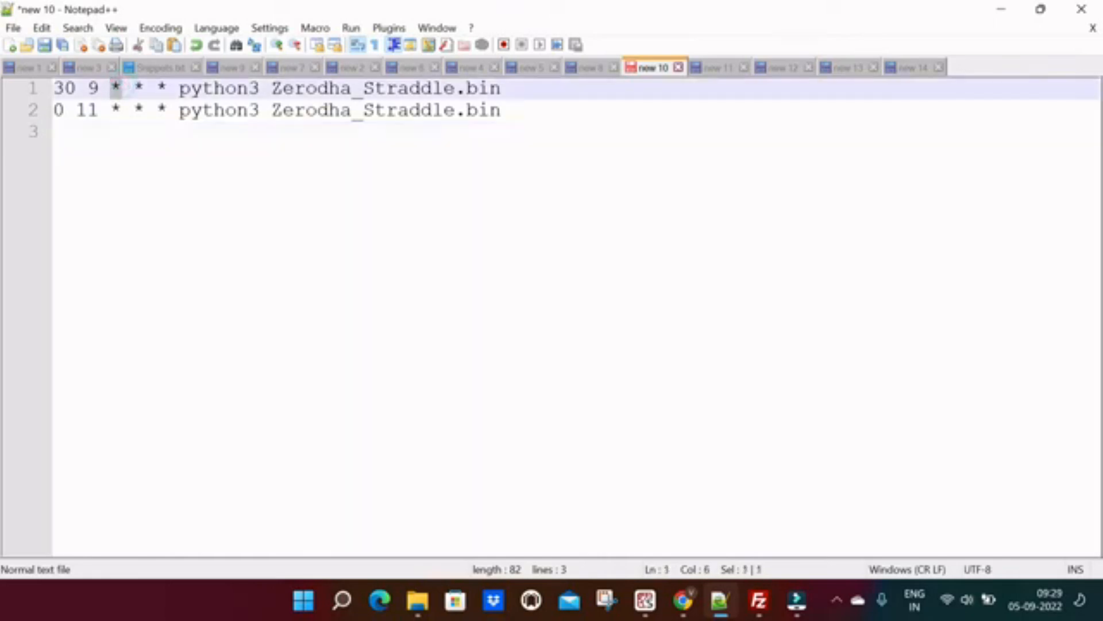
# Replace line 1's day-of-month wildcard with 5,6,7.
pyautogui.write('5,')
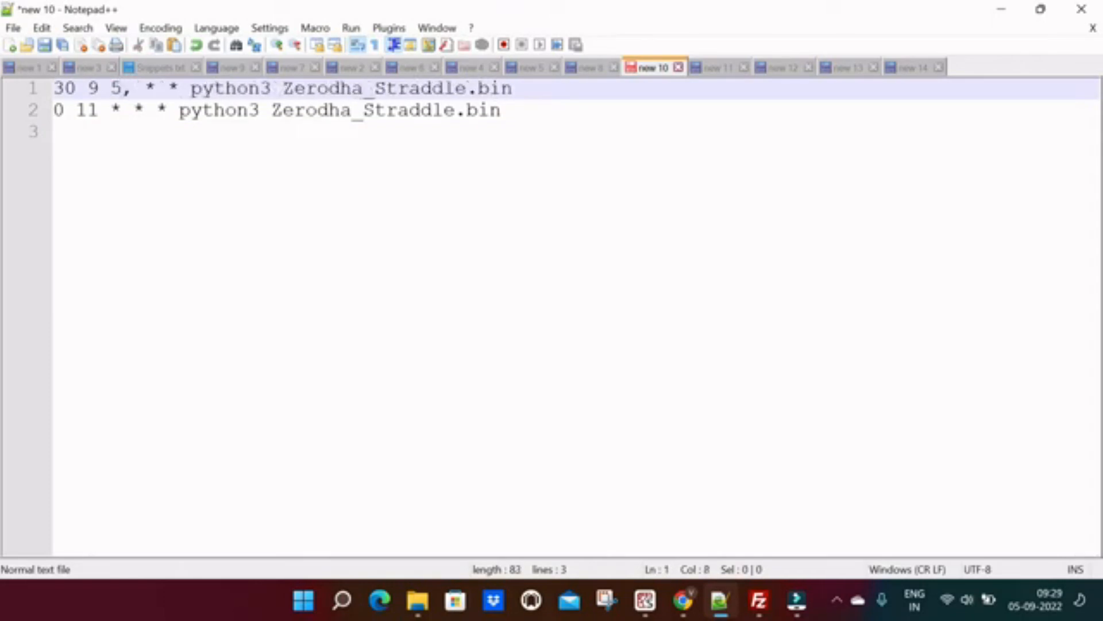
pyautogui.write('6')
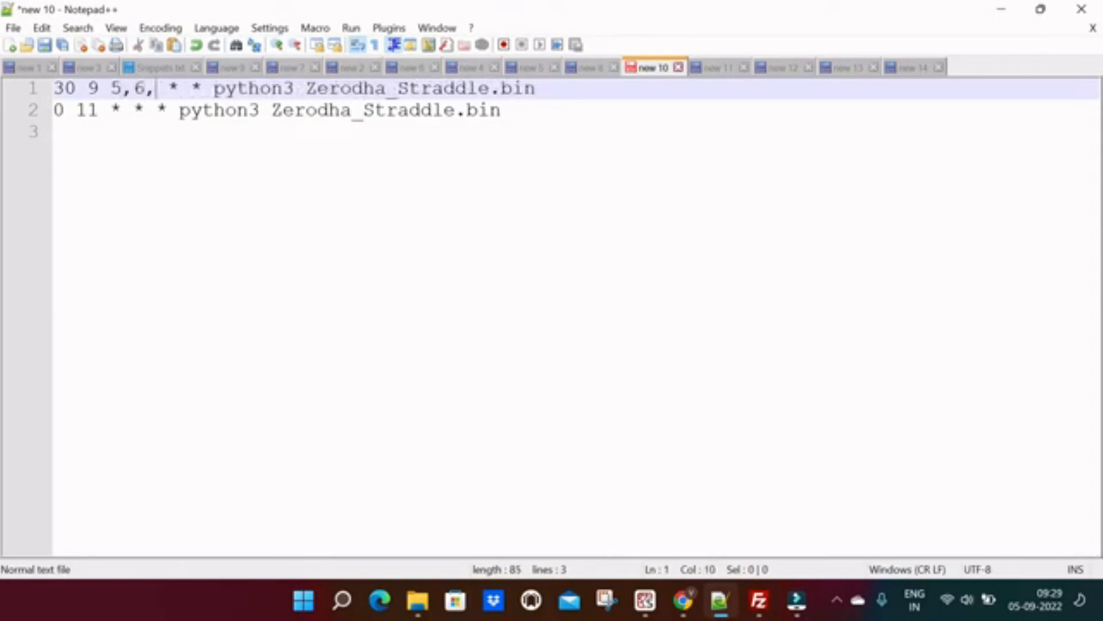
pyautogui.write('7')
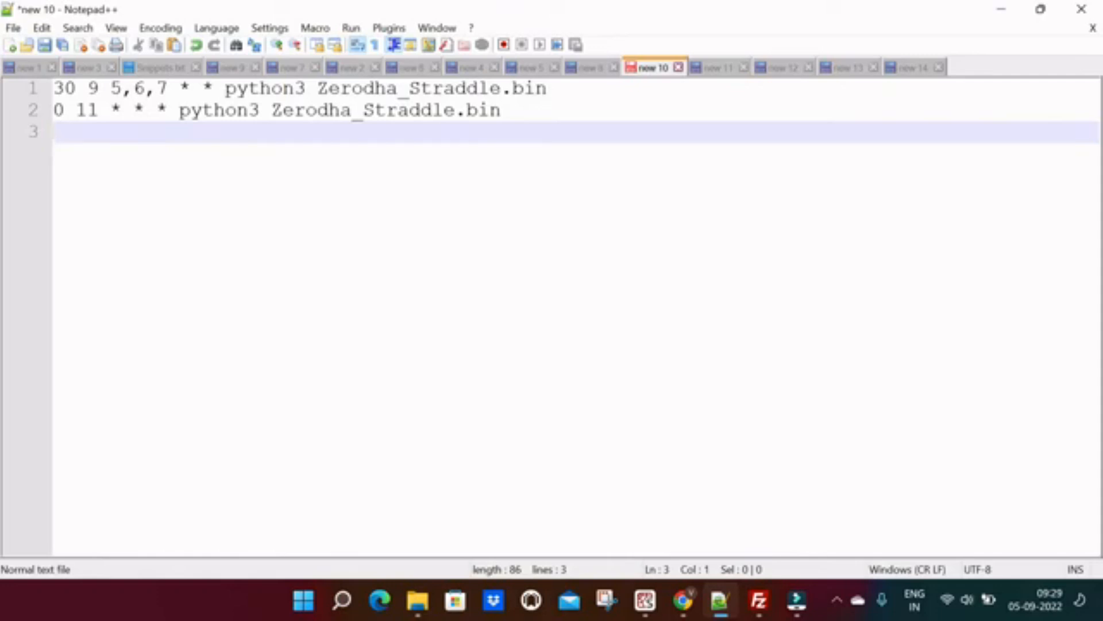
# Make cron line 2 run at 12:00 on day 8, then show 'new 12'.
pyautogui.click(98, 111)
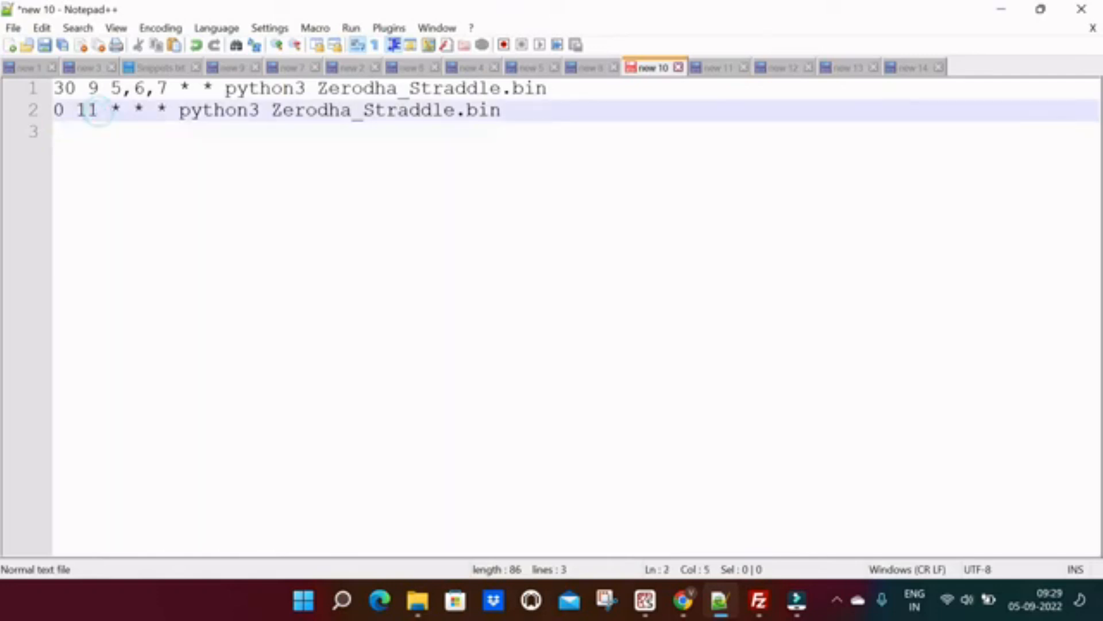
pyautogui.write('2')
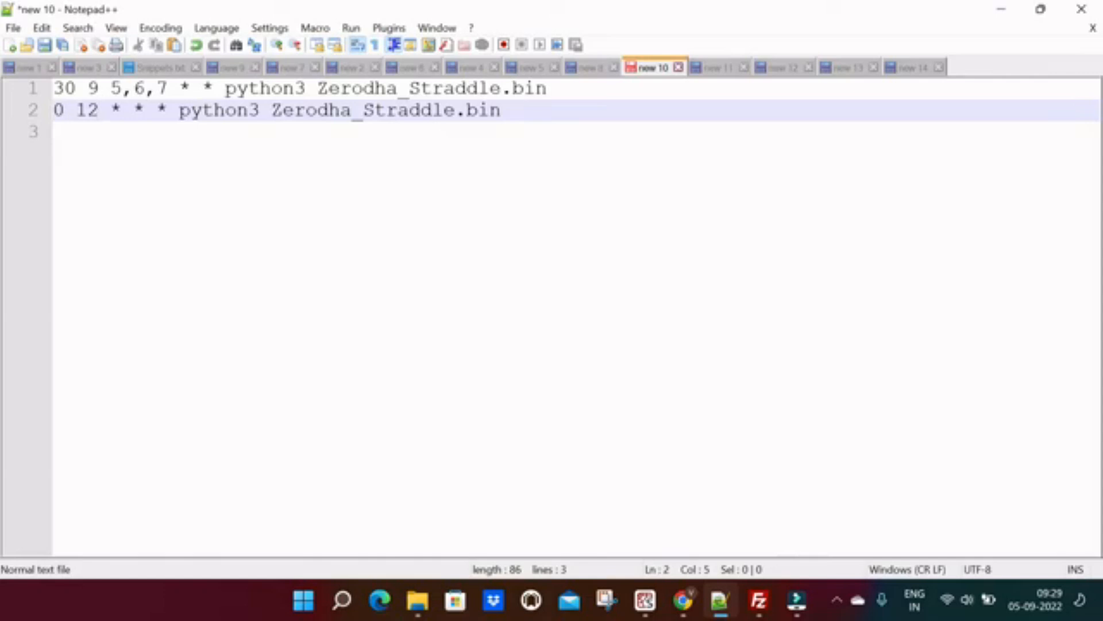
pyautogui.click(84, 131)
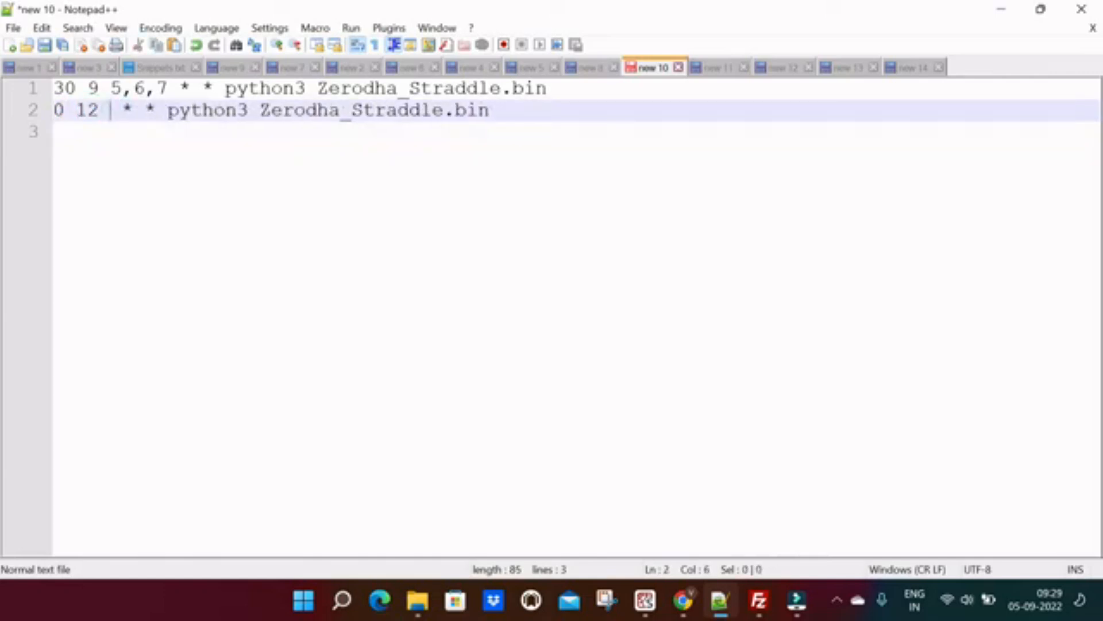
pyautogui.write('8')
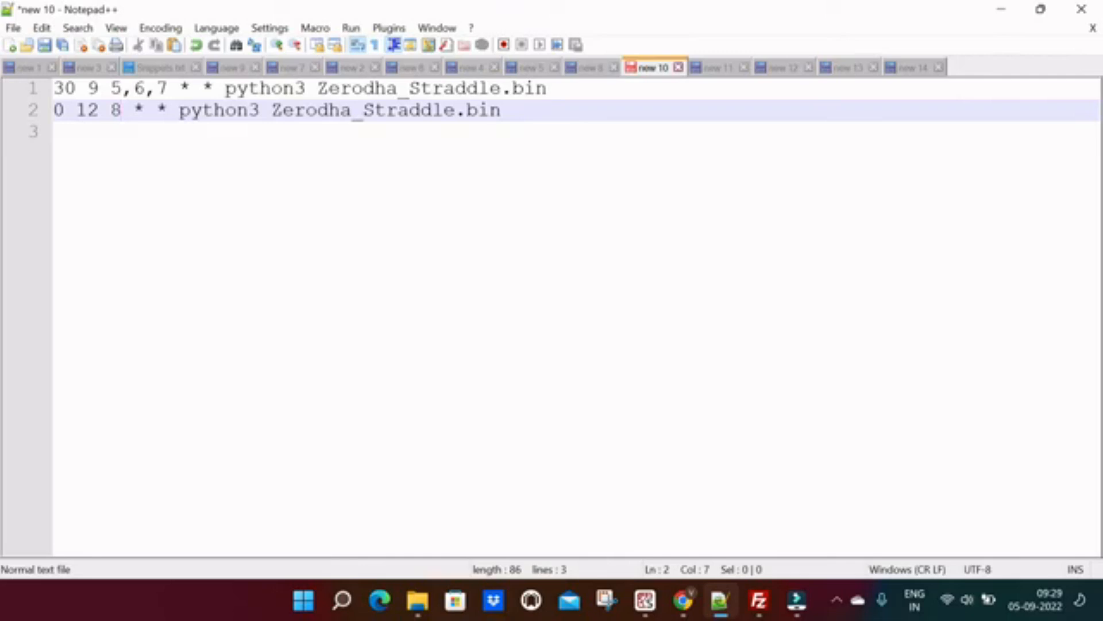
pyautogui.click(781, 67)
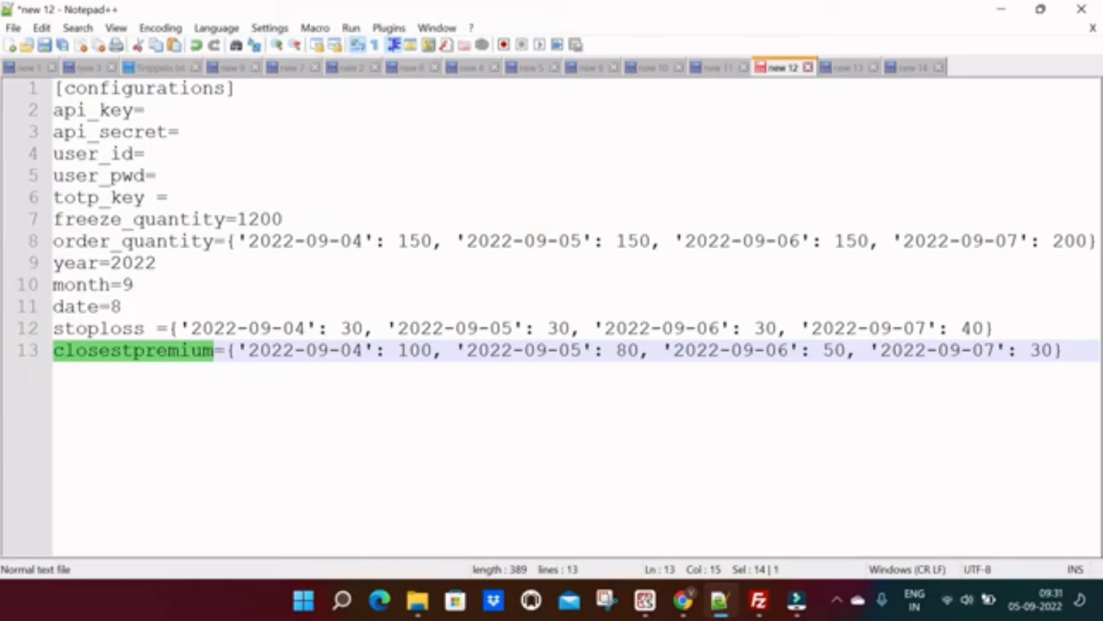
pyautogui.doubleClick(414, 350)
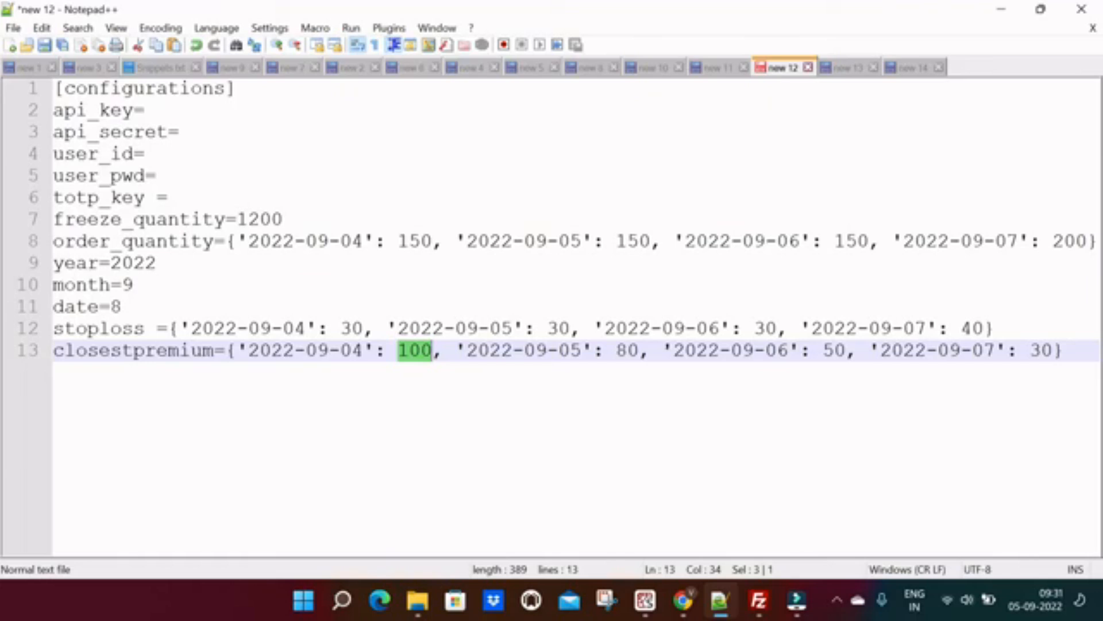
pyautogui.click(119, 306)
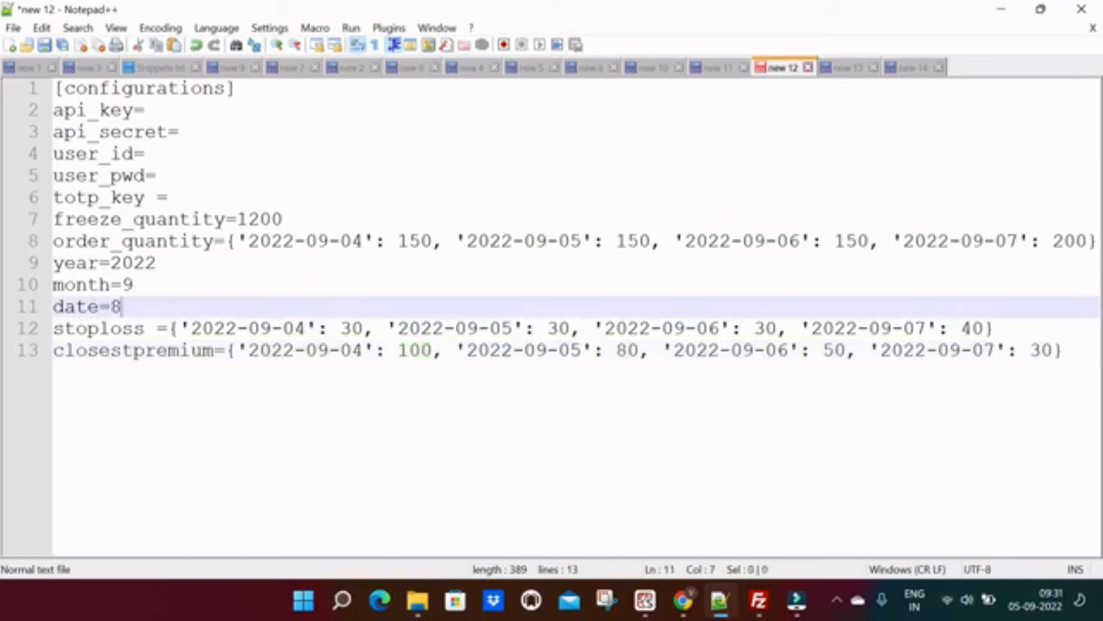
pyautogui.click(841, 67)
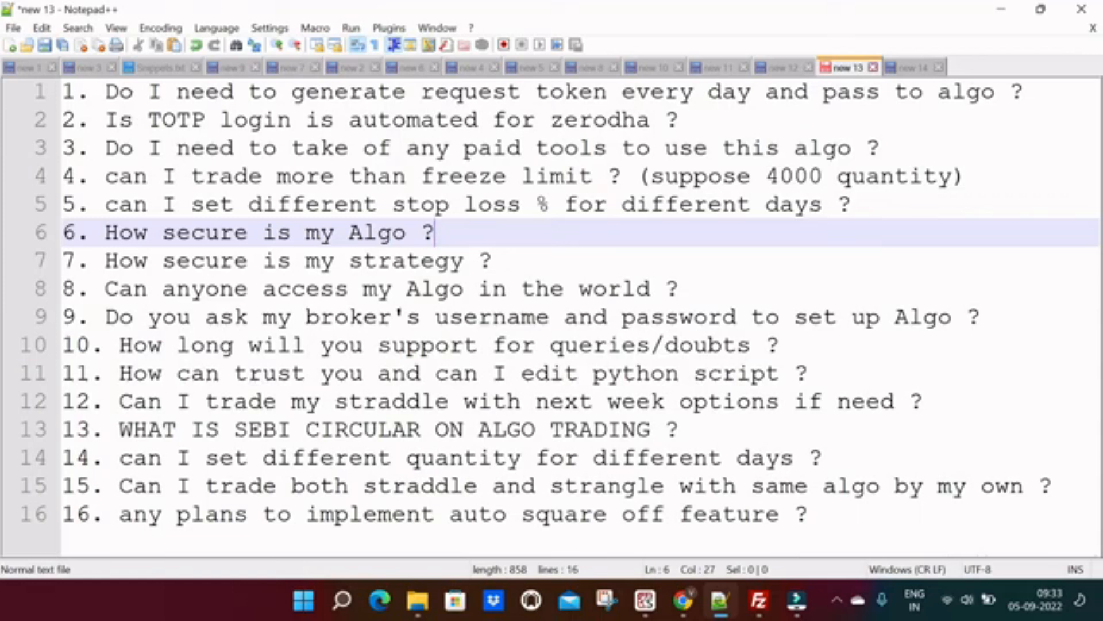
pyautogui.click(622, 316)
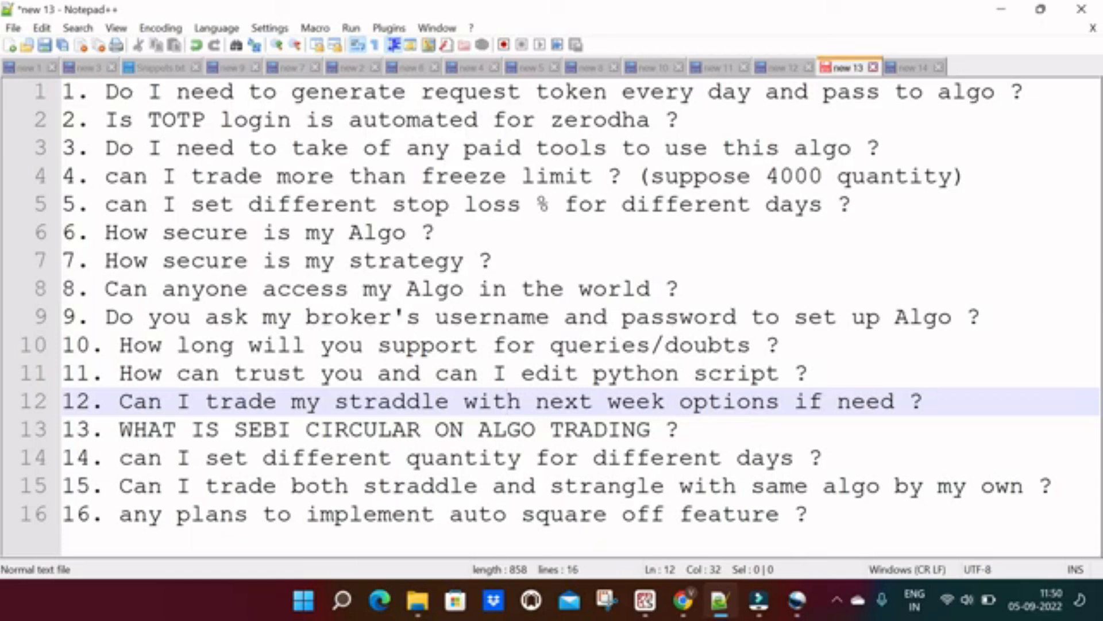
pyautogui.click(465, 430)
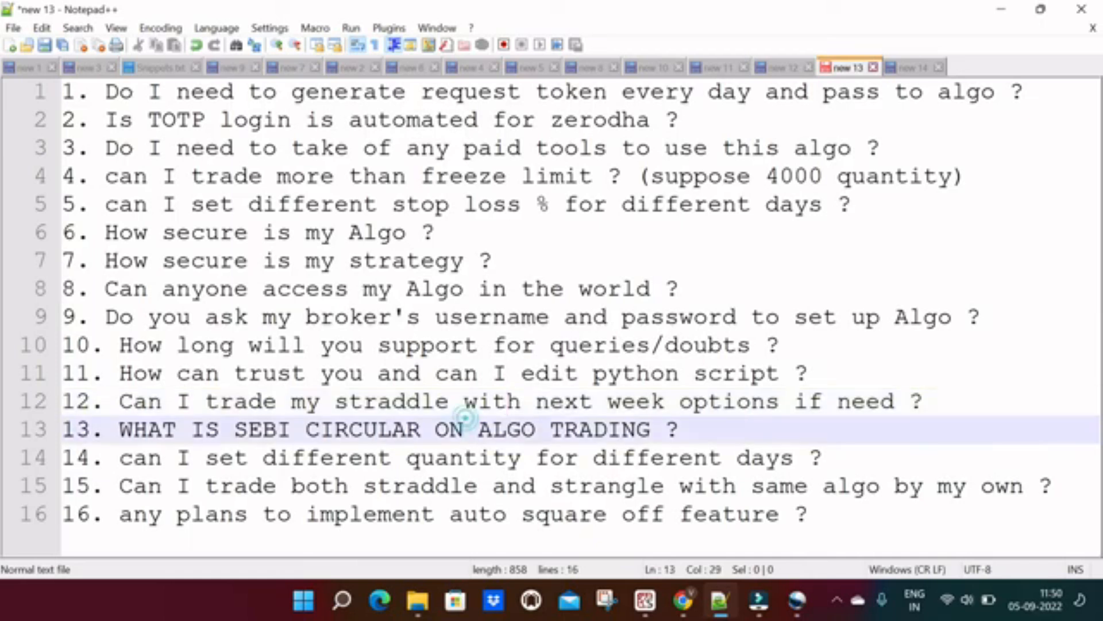
pyautogui.click(475, 458)
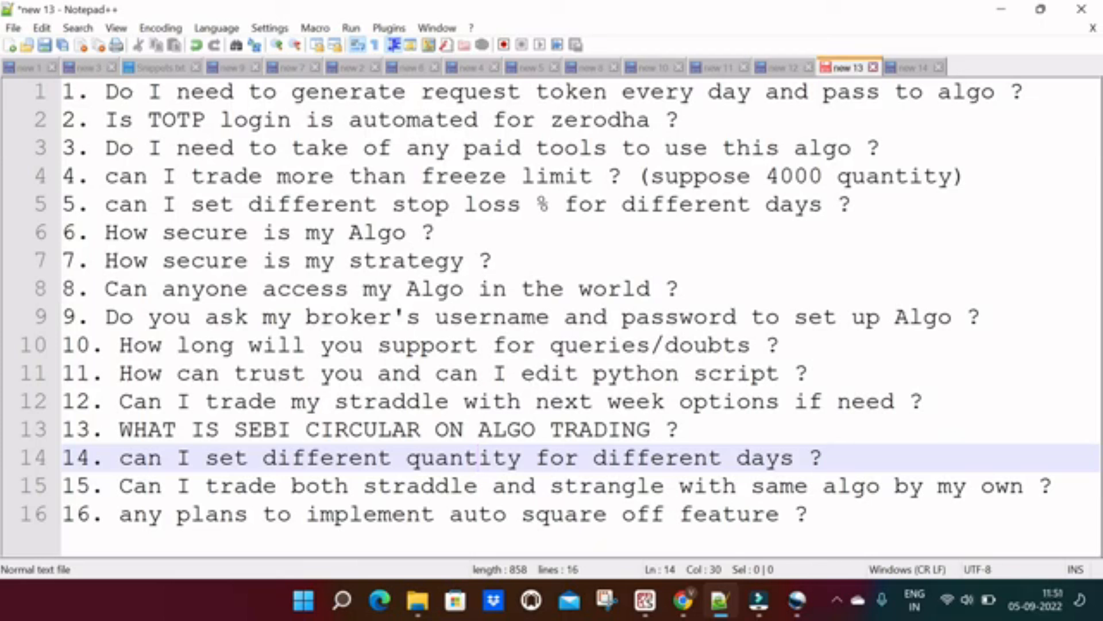
pyautogui.click(420, 486)
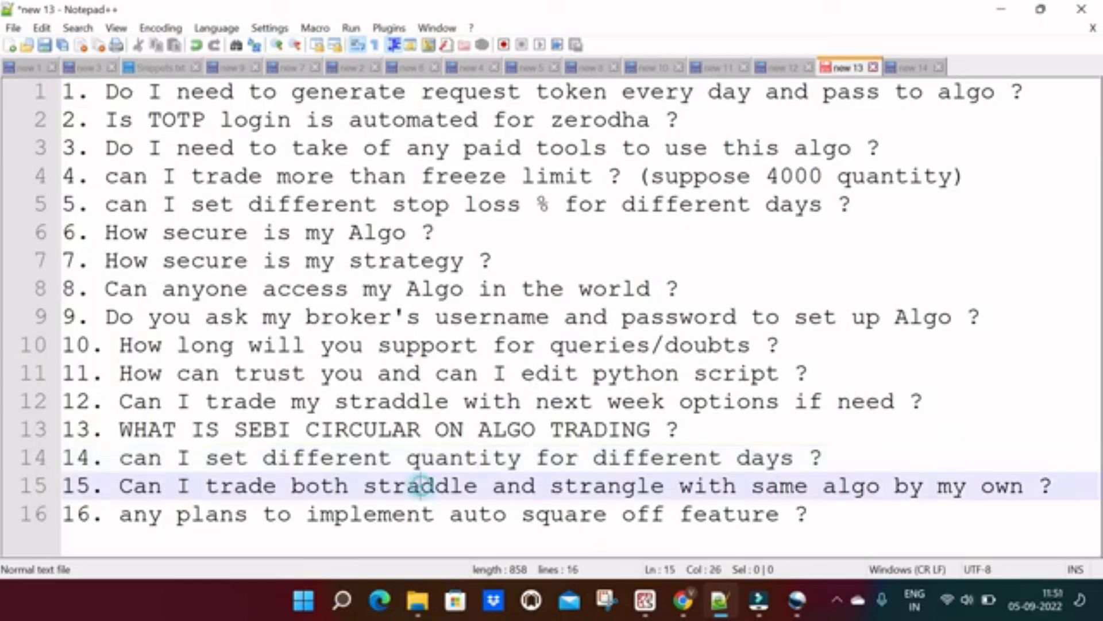